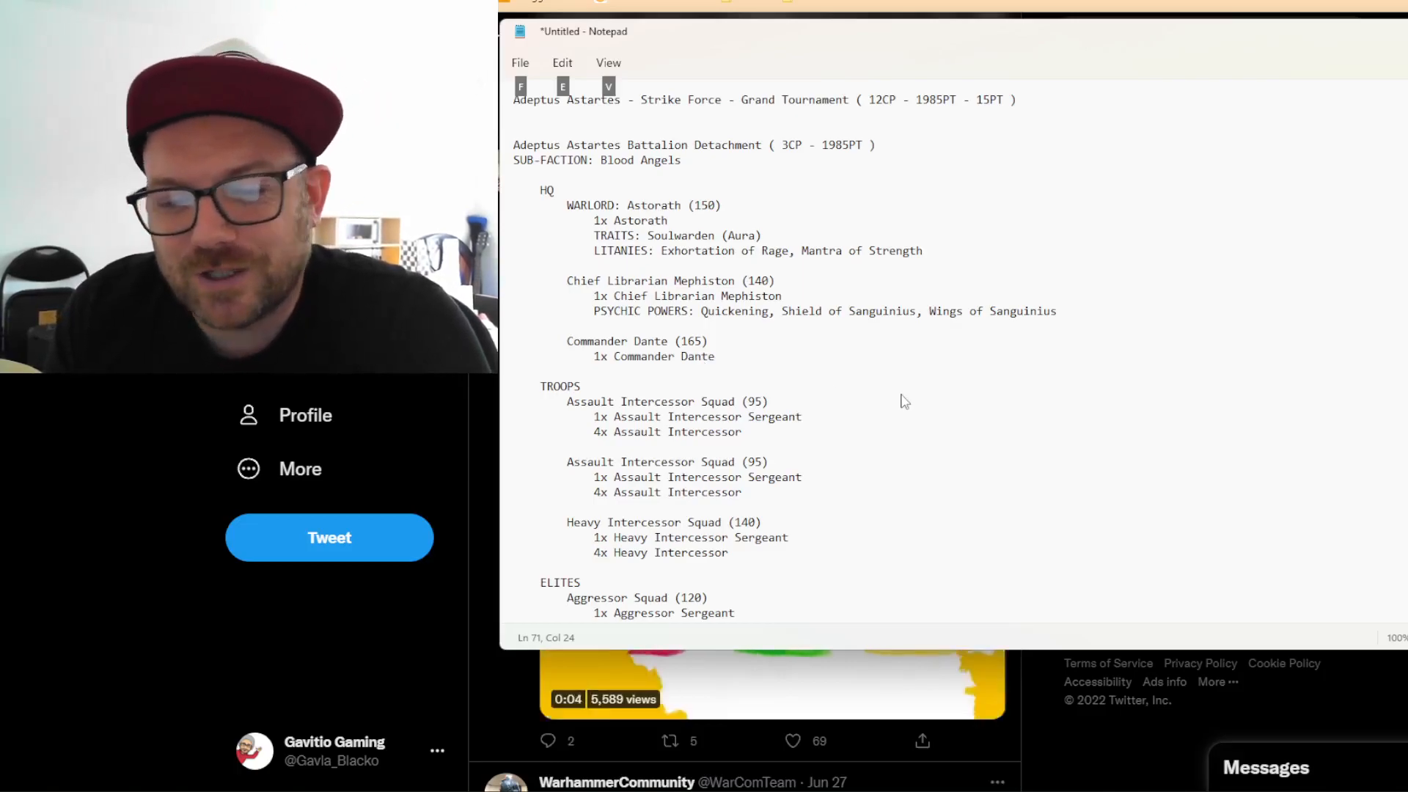
pyautogui.scroll(-3)
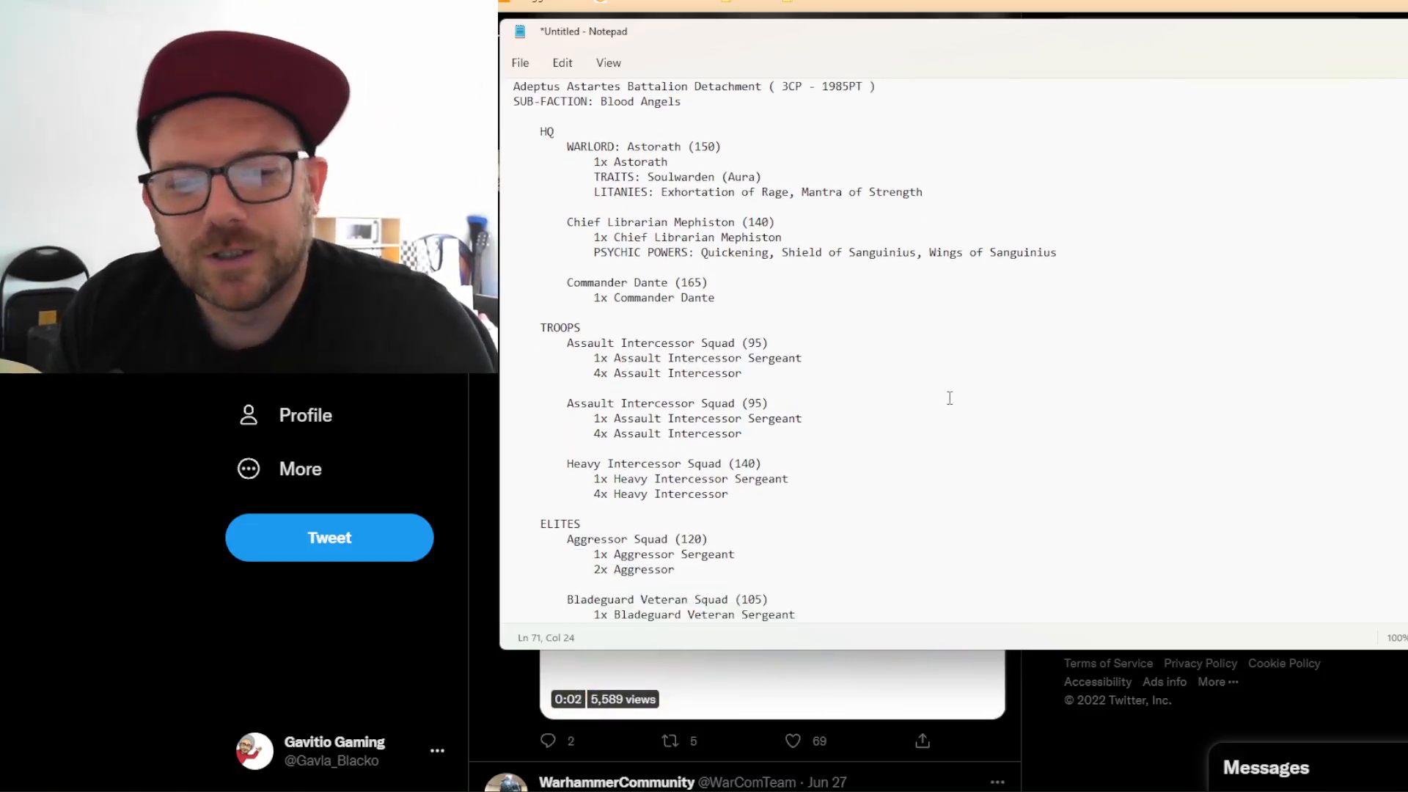
pyautogui.scroll(-3)
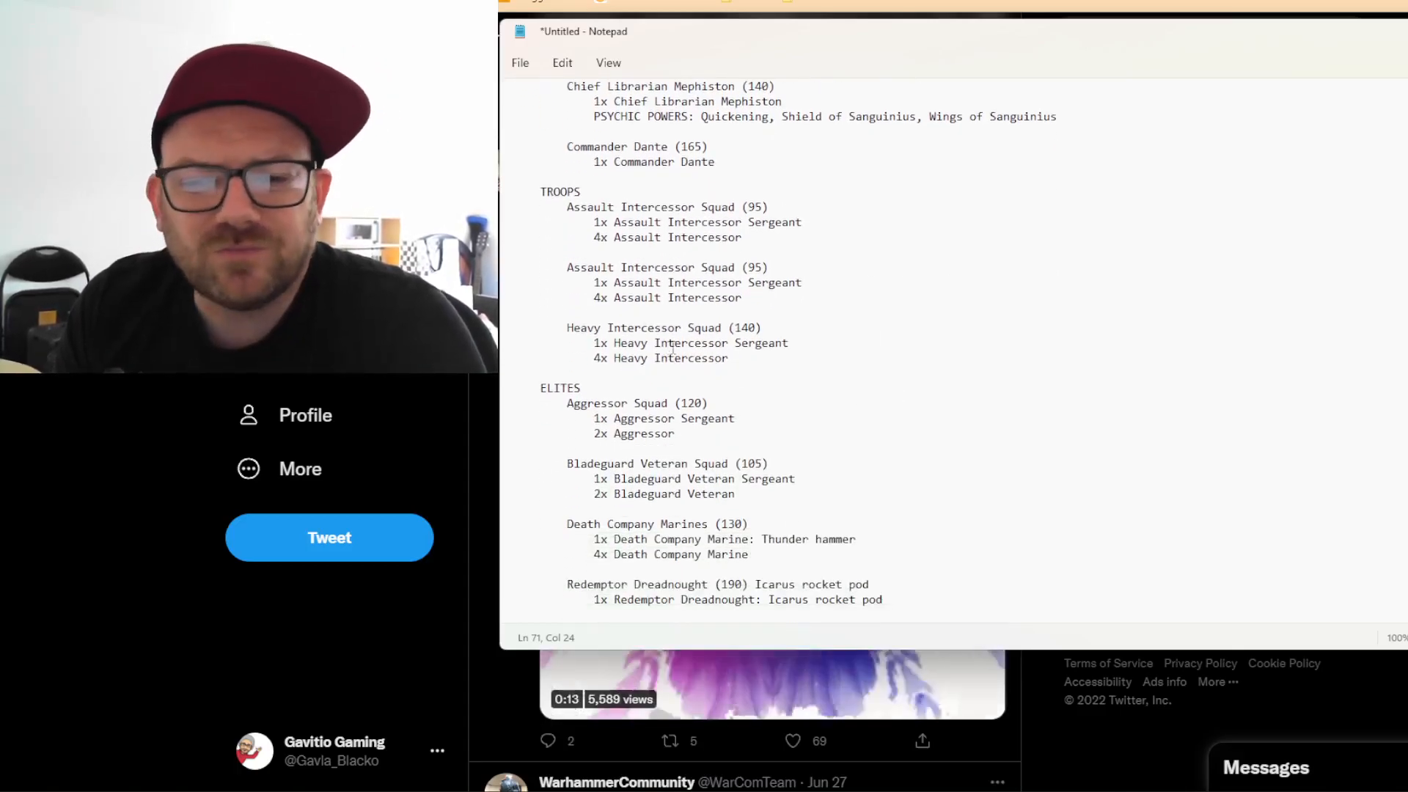
pyautogui.scroll(-3)
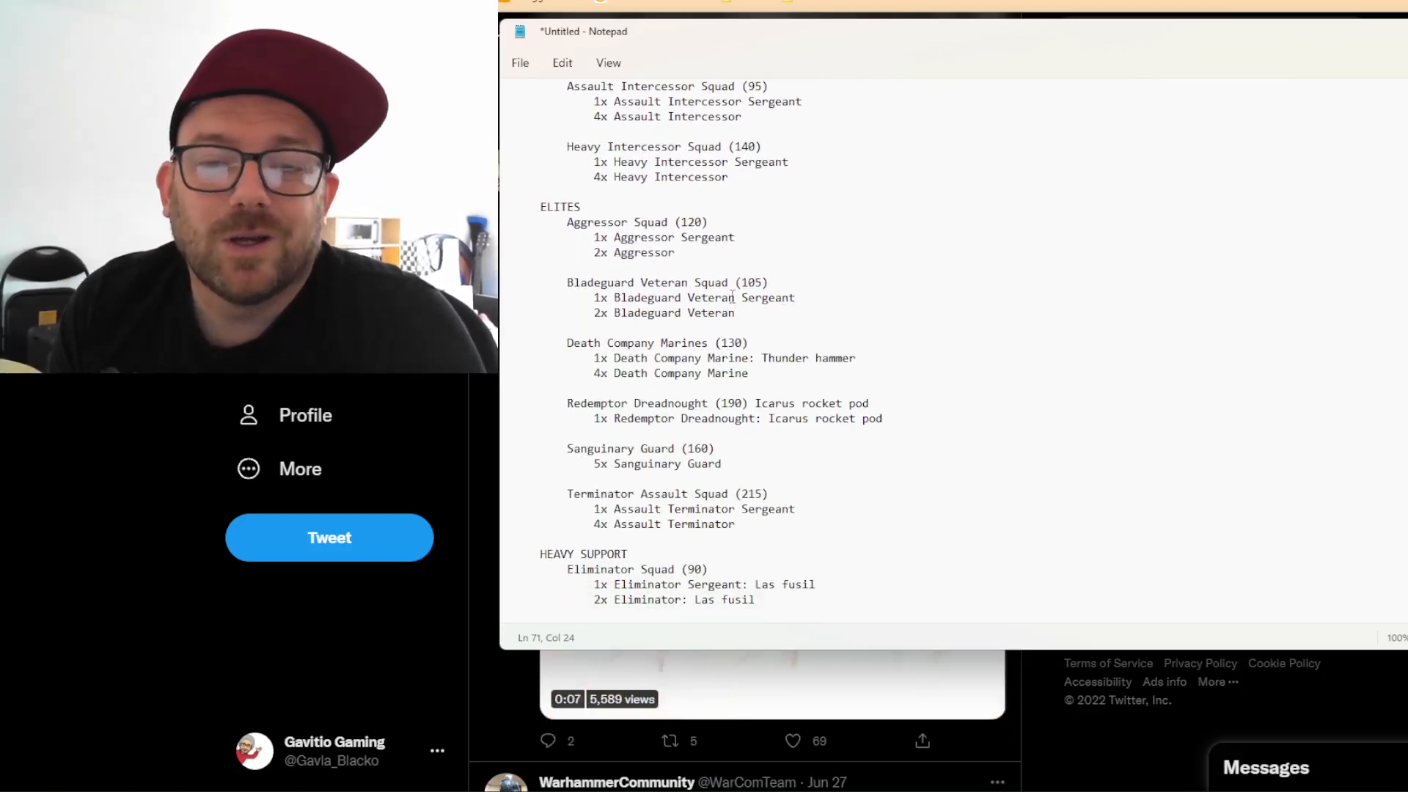
pyautogui.scroll(-3)
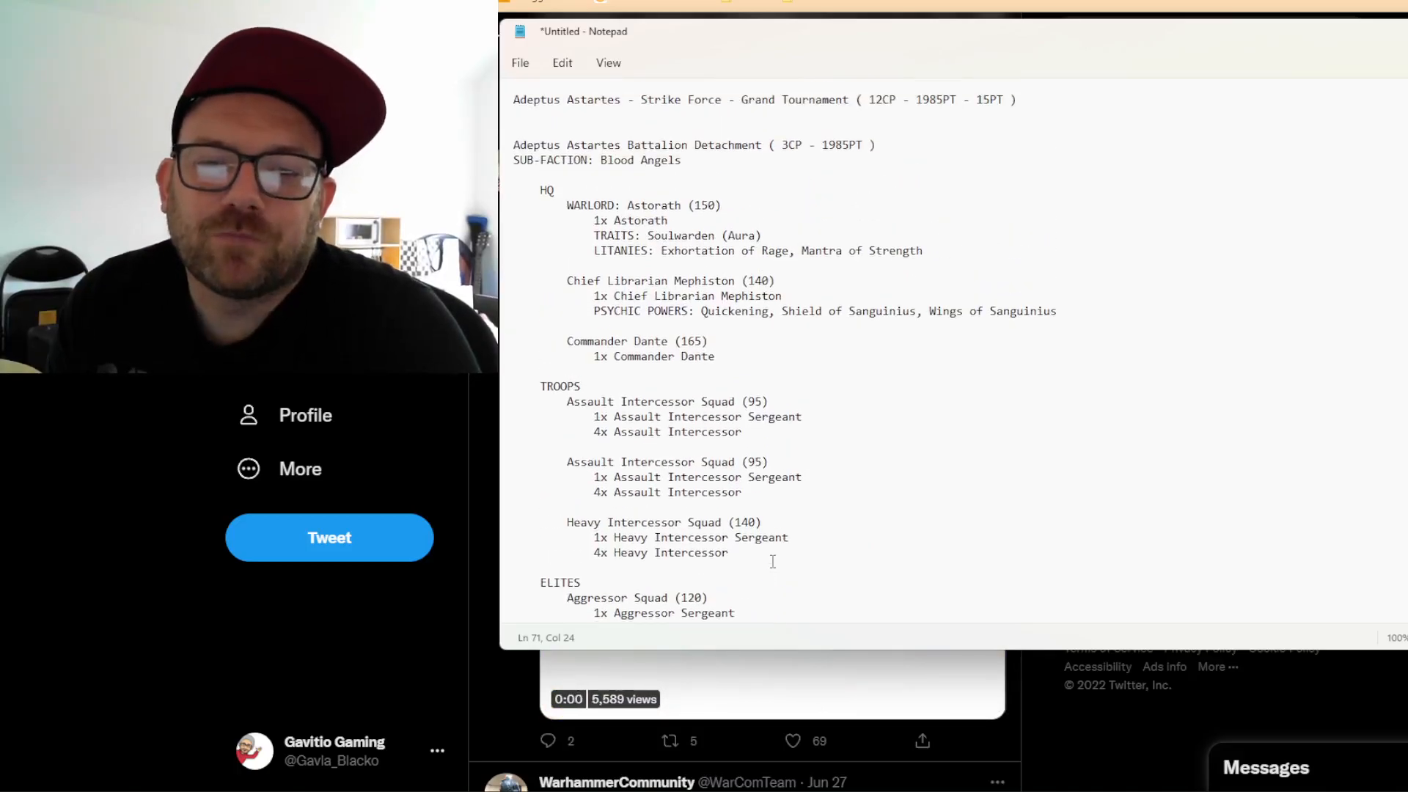
pyautogui.scroll(-3)
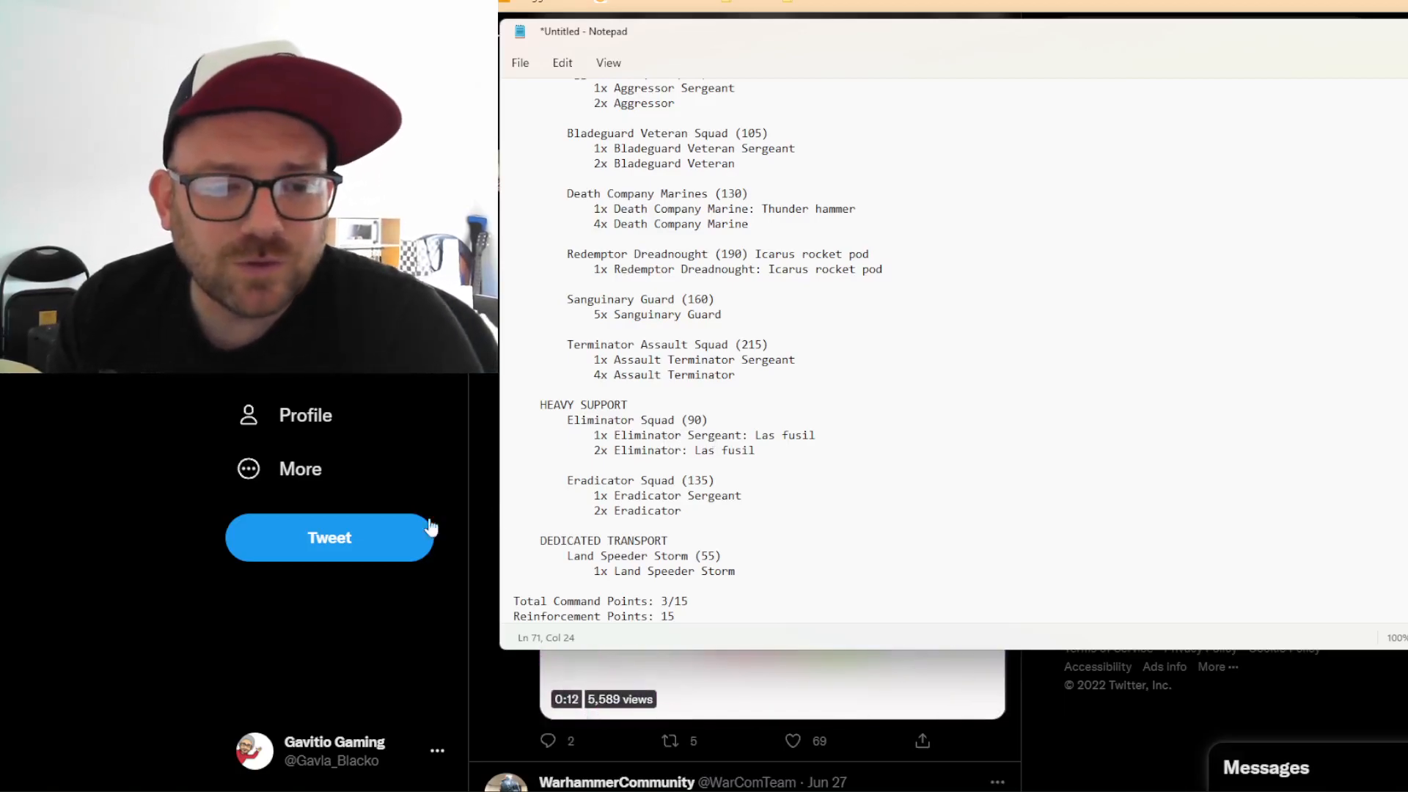
pyautogui.moveTo(306, 415)
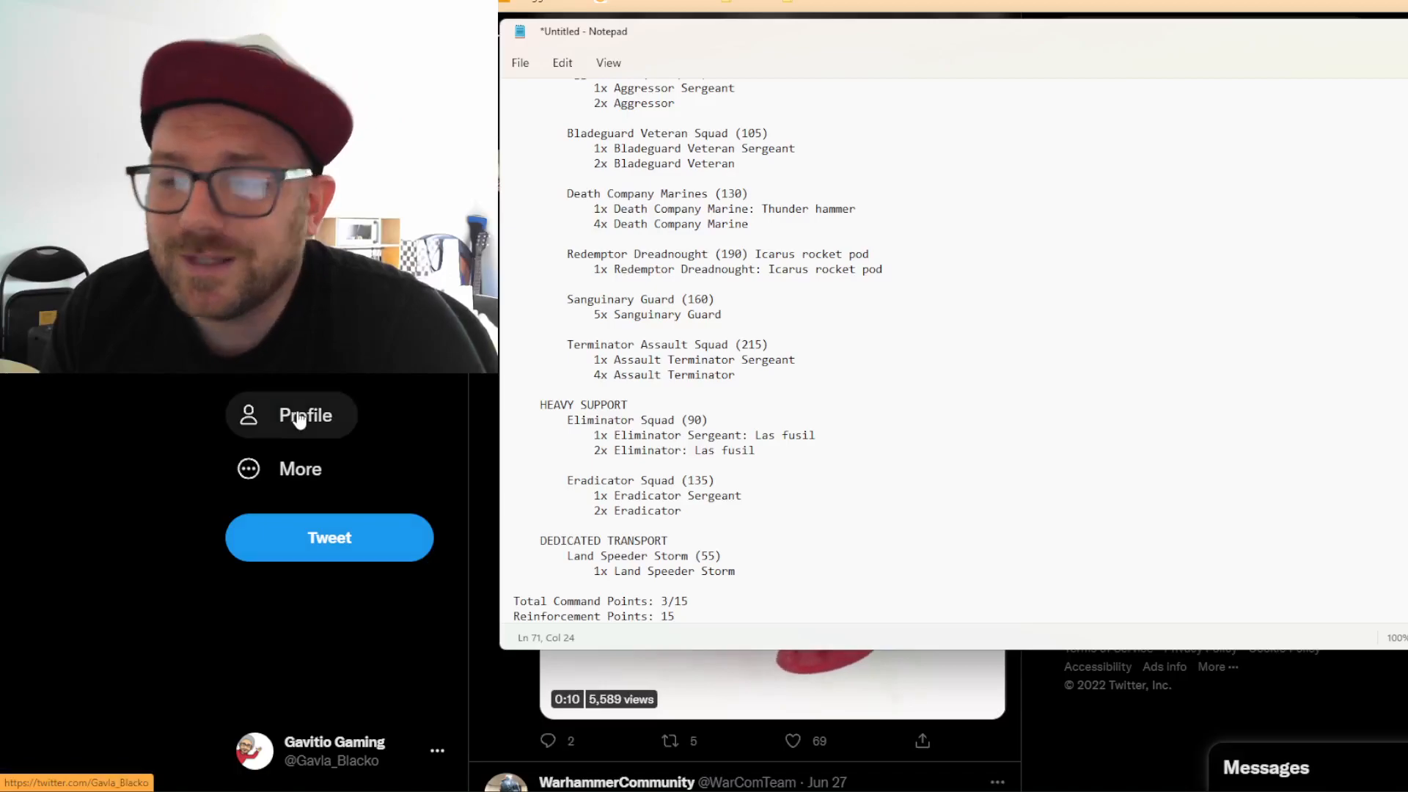